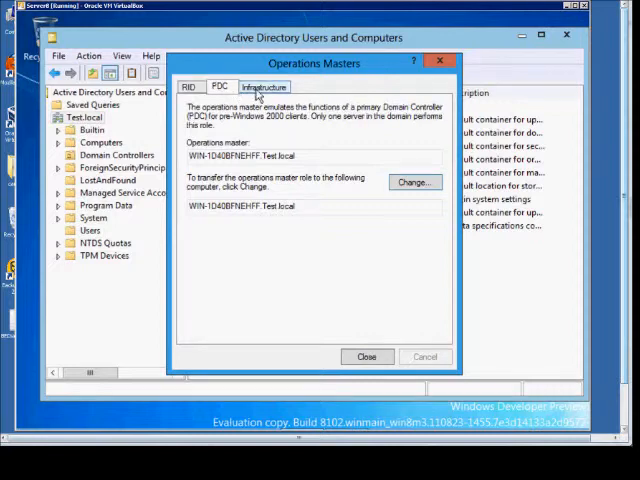
Step: Review the Infrastructure and PDC master role holders in Operations Masters
{"action": "left_click", "coordinate": [266, 86]}
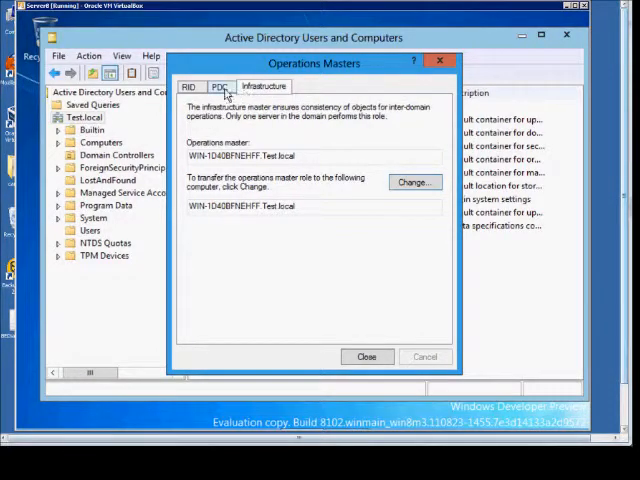
{"action": "left_click", "coordinate": [198, 86]}
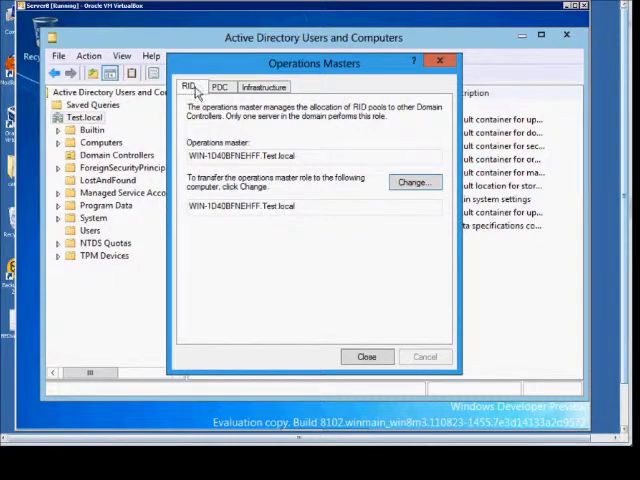
{"action": "left_click", "coordinate": [264, 86]}
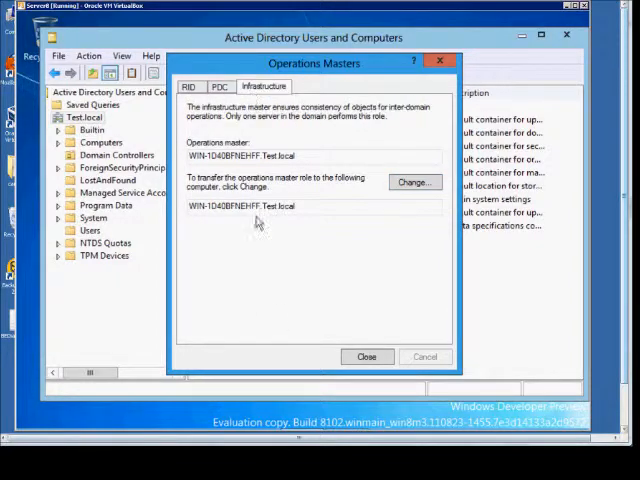
{"action": "mouse_move", "coordinate": [396, 222]}
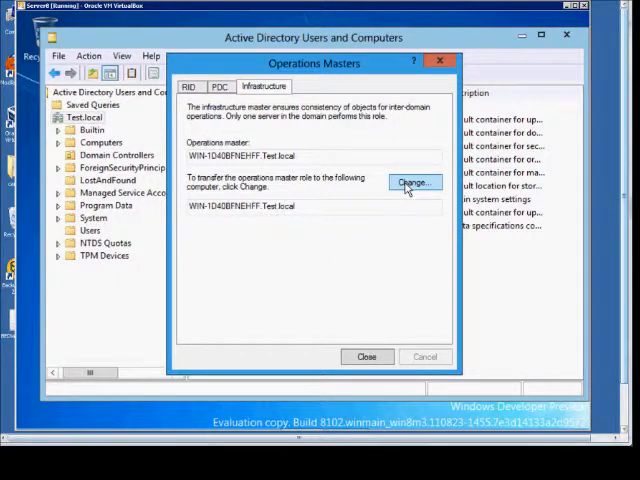
Step: Attempt the Infrastructure master transfer and dismiss the already-holds-role error
{"action": "left_click", "coordinate": [413, 182]}
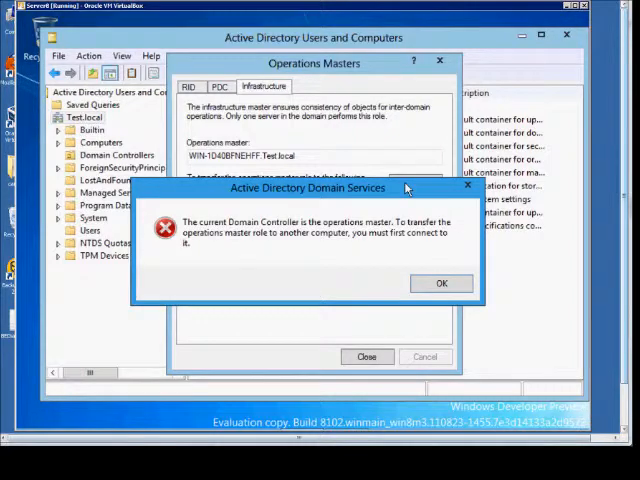
{"action": "left_click", "coordinate": [442, 283]}
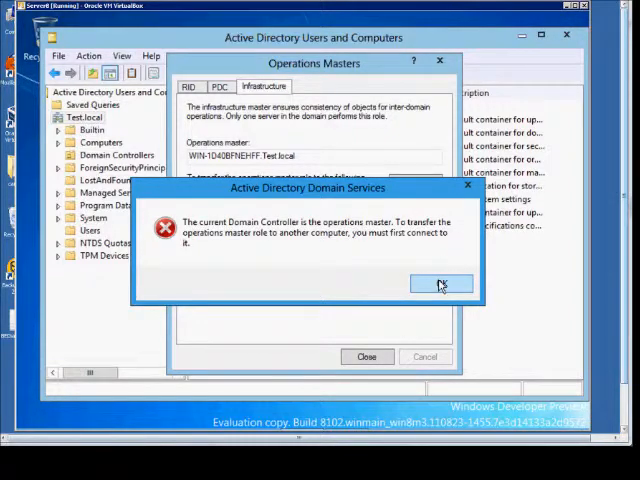
{"action": "left_click", "coordinate": [442, 284]}
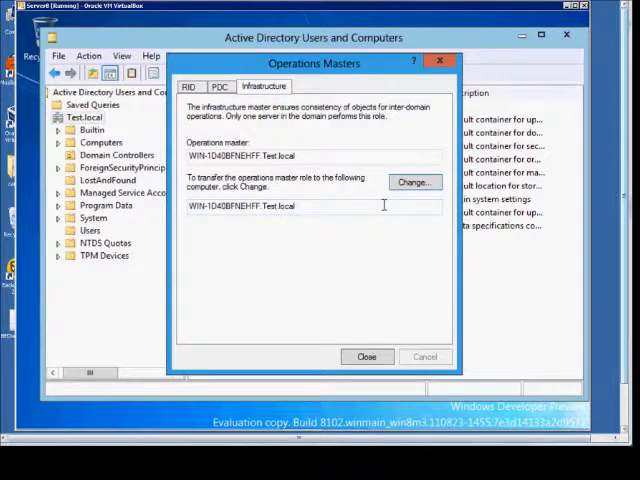
{"action": "mouse_move", "coordinate": [413, 182]}
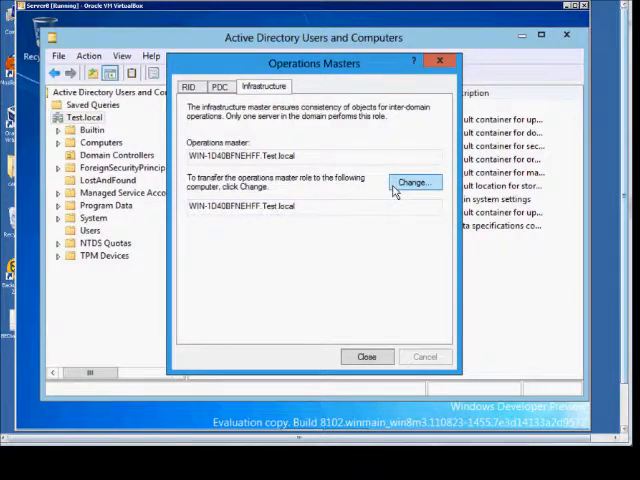
{"action": "mouse_move", "coordinate": [414, 182]}
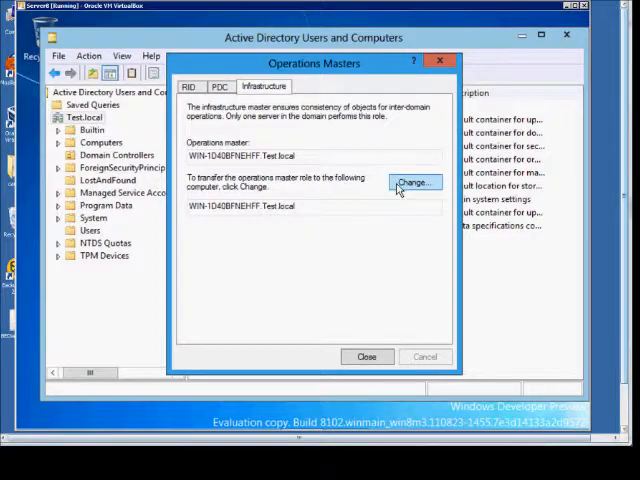